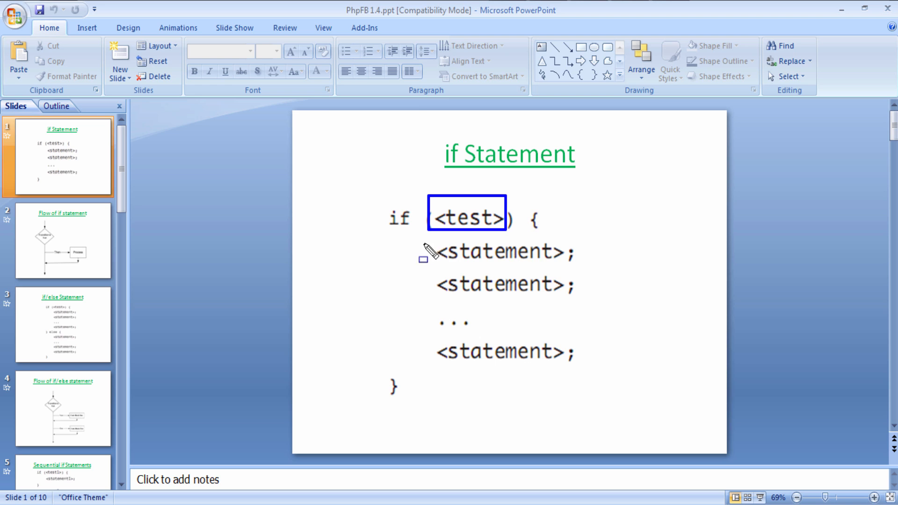
# Outline the test and statement block on the if syntax slide, then show the flowchart slide
pyautogui.moveTo(423, 258); pyautogui.dragTo(586, 373)
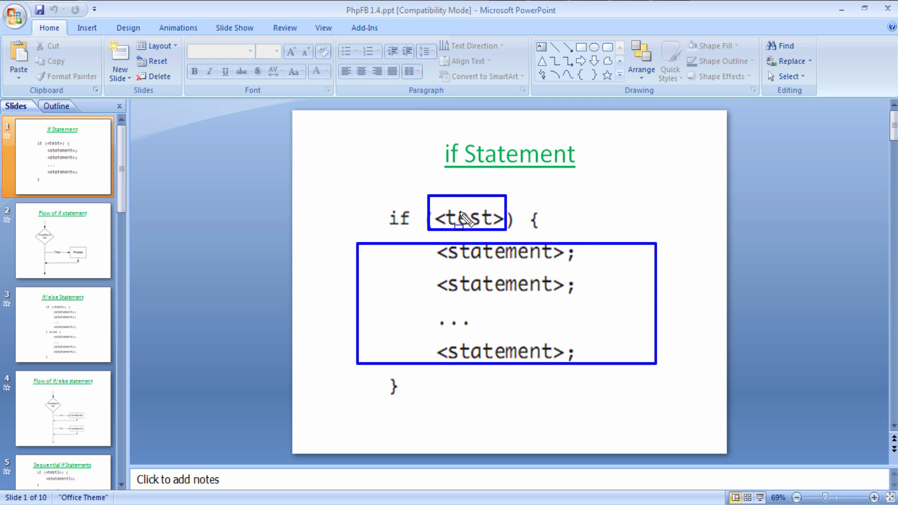
pyautogui.moveTo(532, 315)
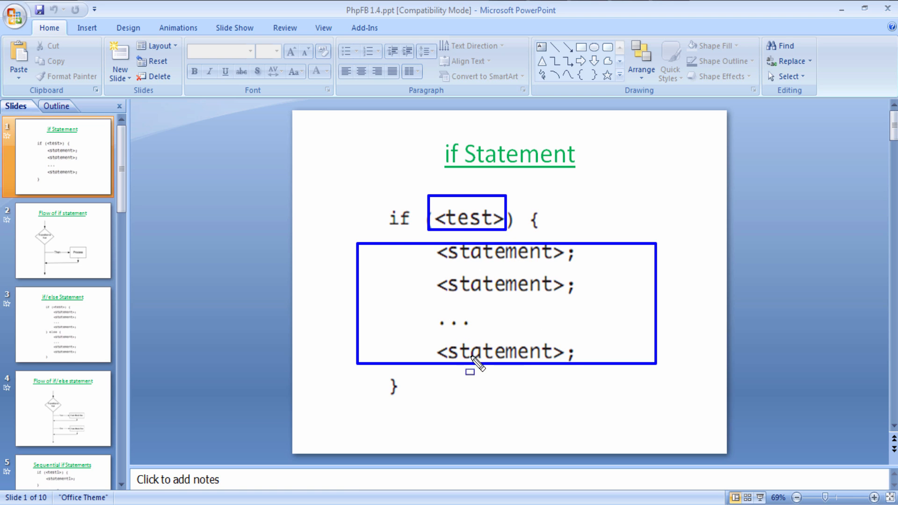
pyautogui.click(63, 241)
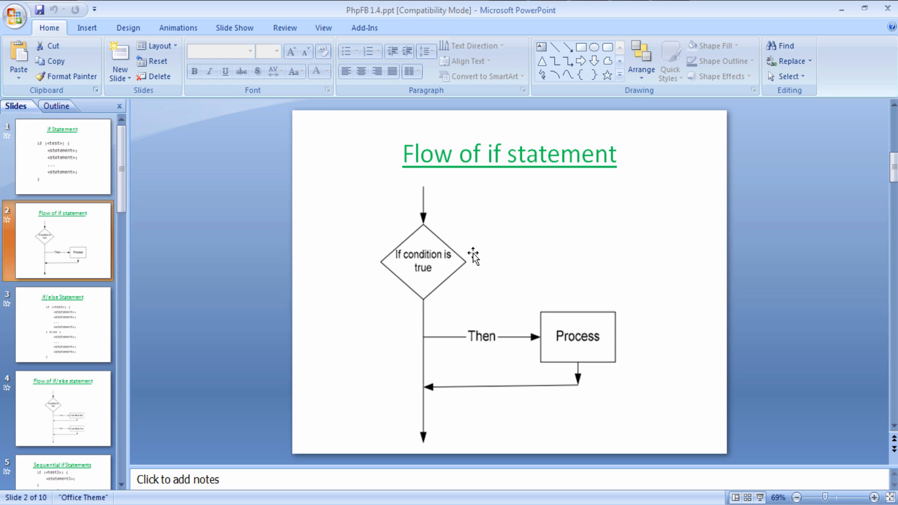
pyautogui.moveTo(448, 260)
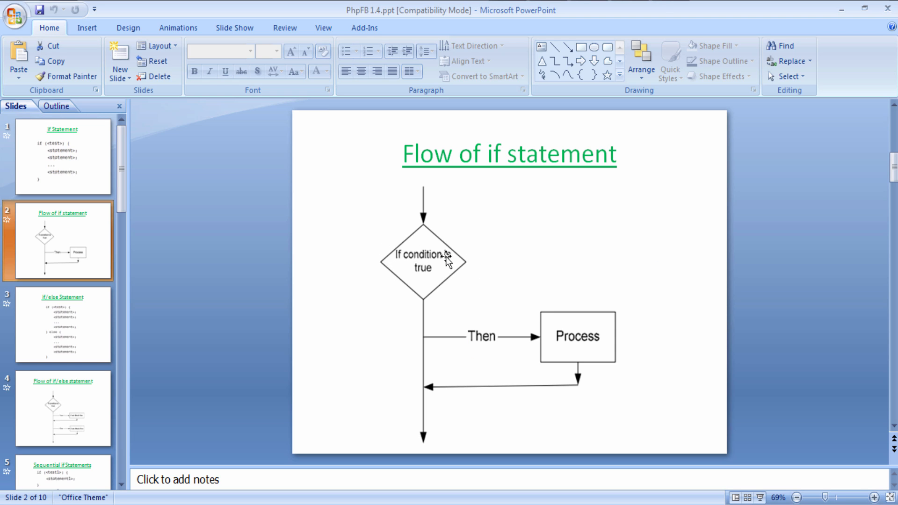
pyautogui.moveTo(601, 348)
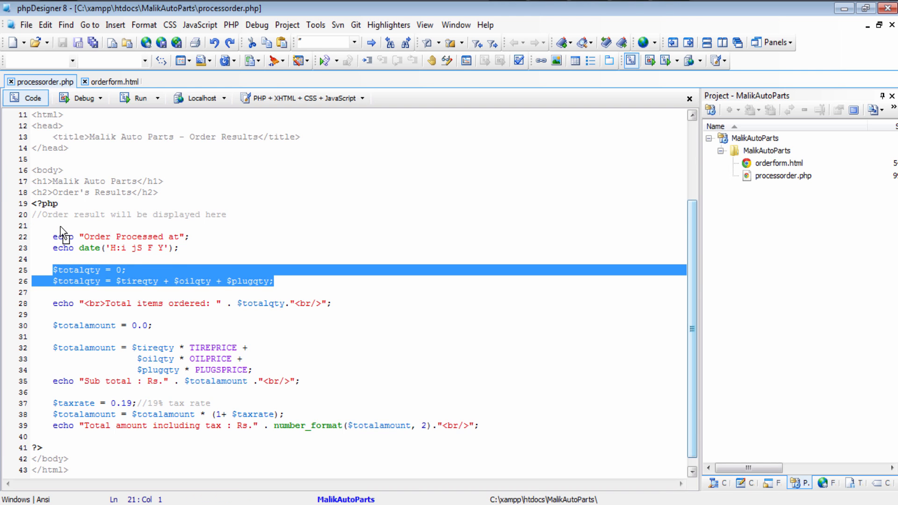
# Switch to orderform.html to preview the order form on localhost
pyautogui.click(110, 82)
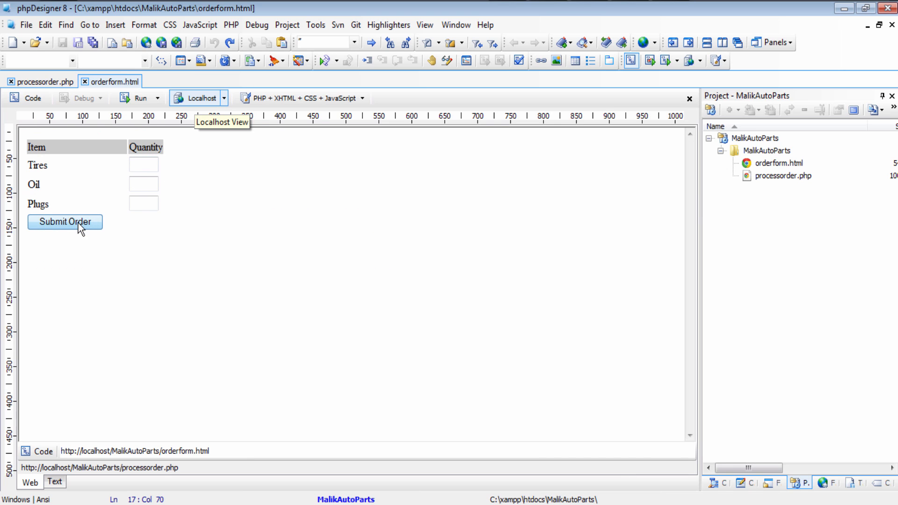
# Submit the empty order form and highlight the 0 items, Rs.0.00 results
pyautogui.click(65, 221)
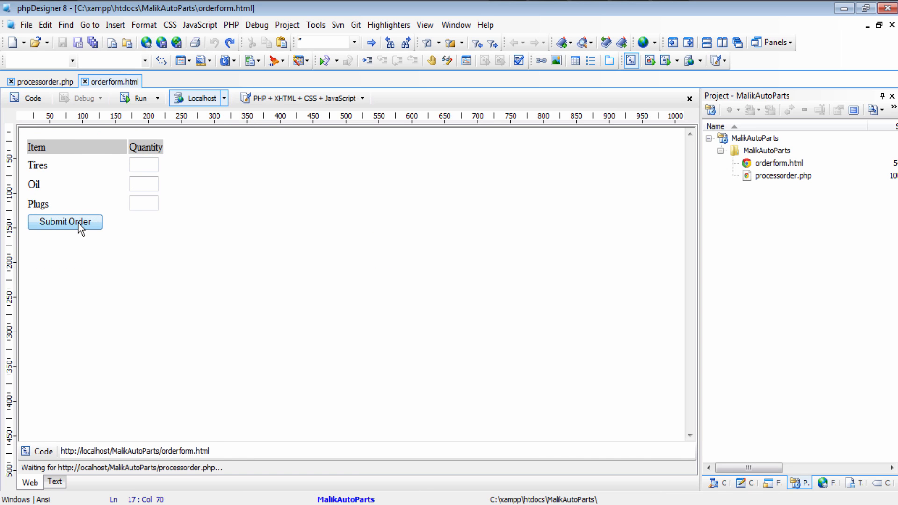
pyautogui.click(64, 222)
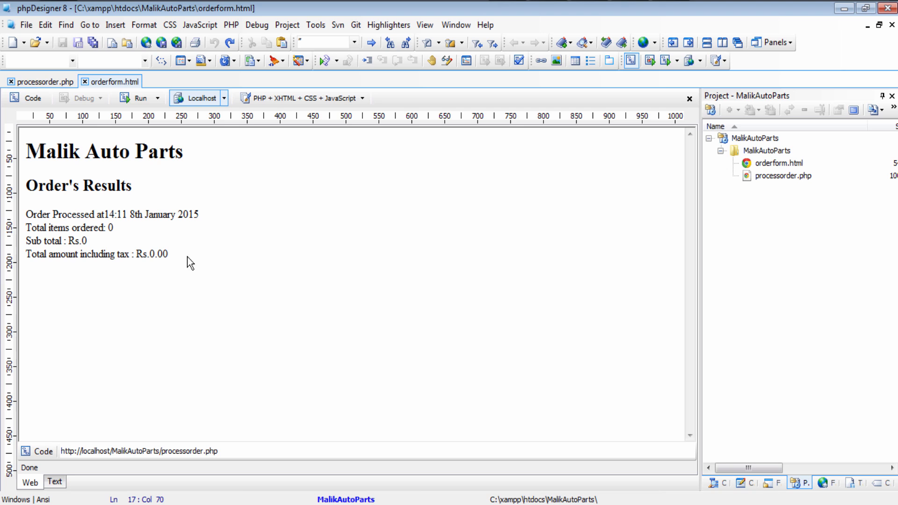
pyautogui.moveTo(34, 229)
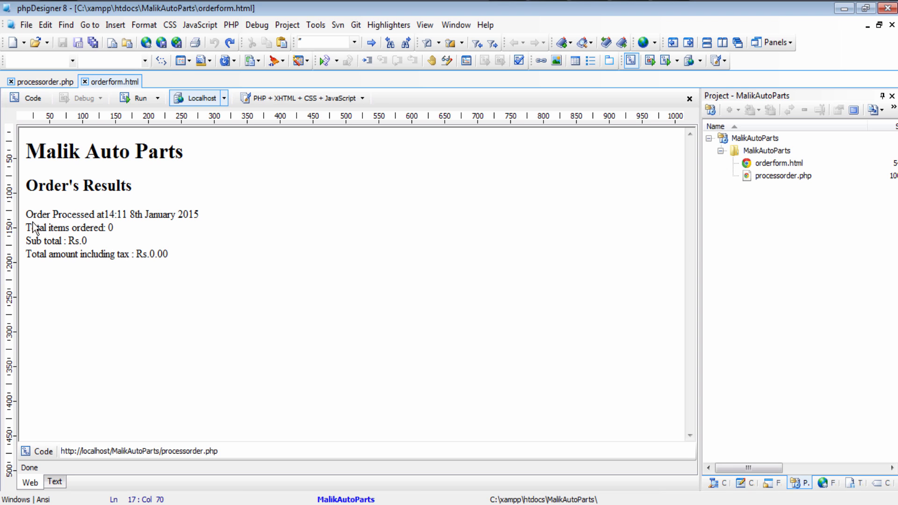
pyautogui.moveTo(29, 223); pyautogui.dragTo(172, 258)
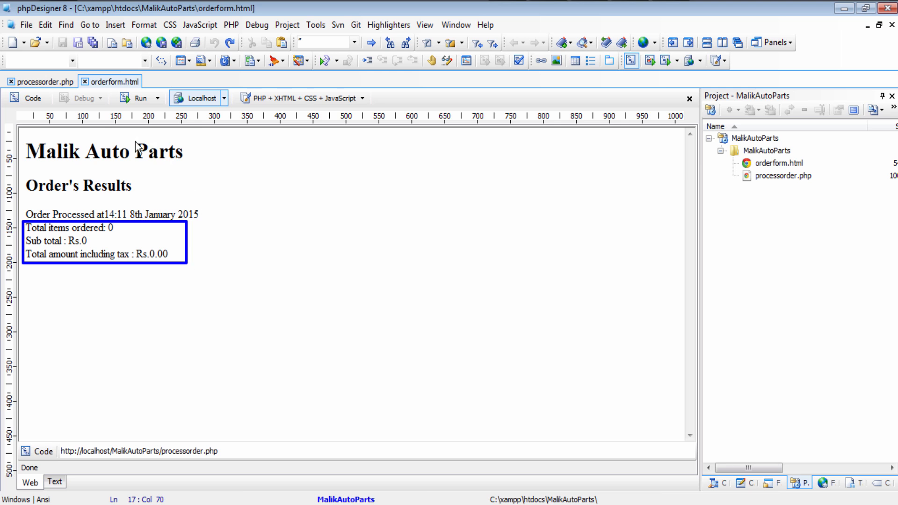
pyautogui.moveTo(107, 150)
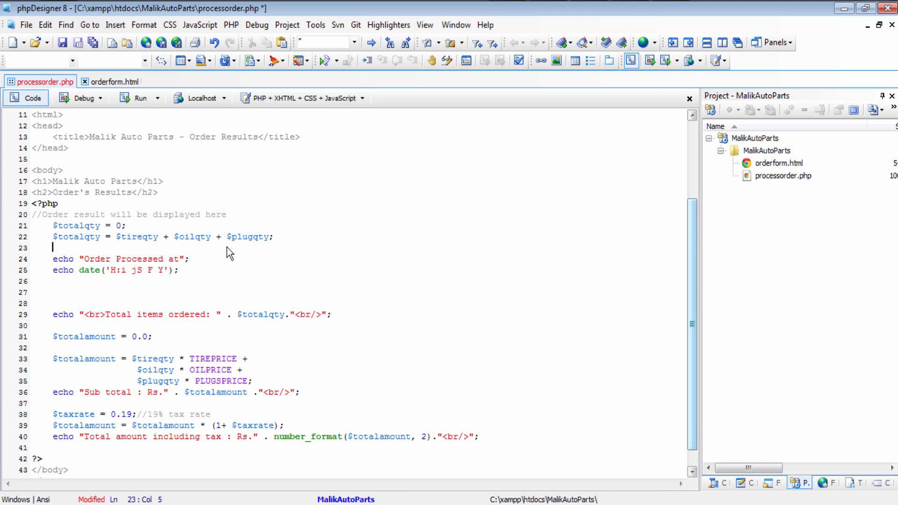
pyautogui.moveTo(228, 410)
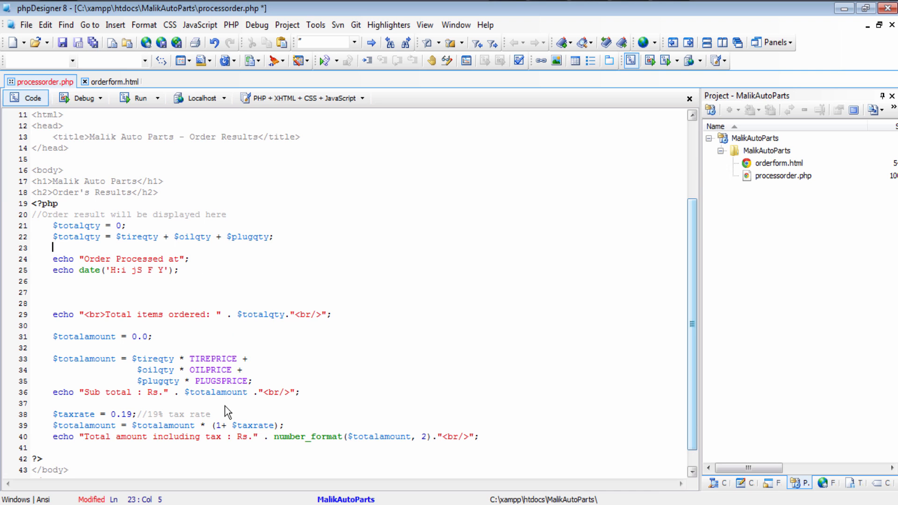
# Add if ($totalqty == 0) echoing 'You did not order anything on previous page<br/>'
pyautogui.click(230, 25)
pyautogui.write('if () {')
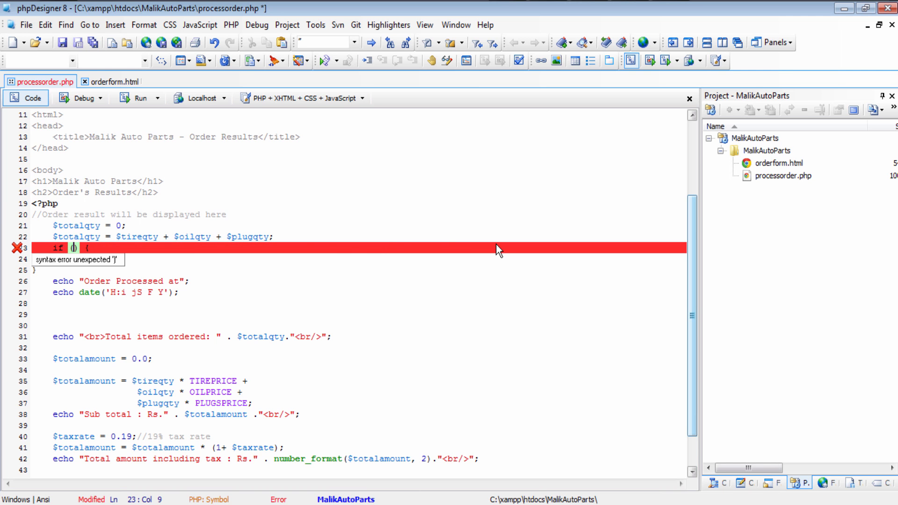
pyautogui.write('$totalqty')
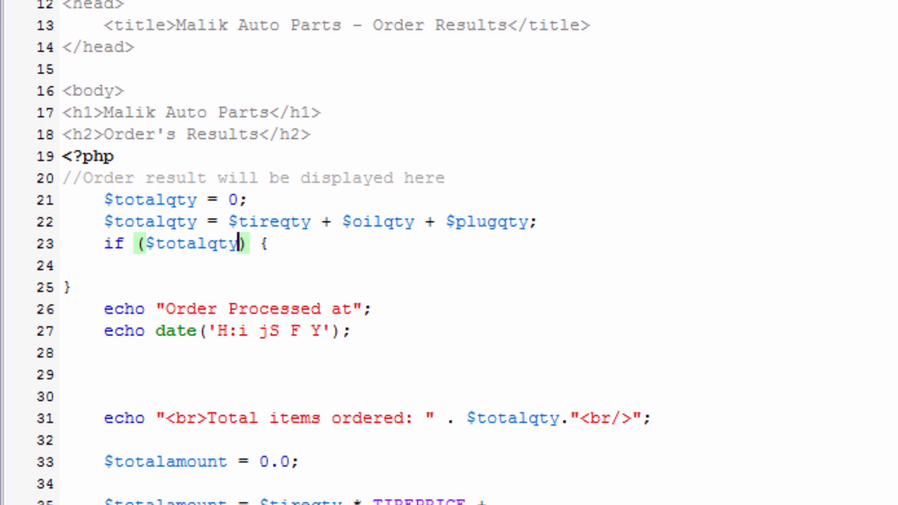
pyautogui.write('==')
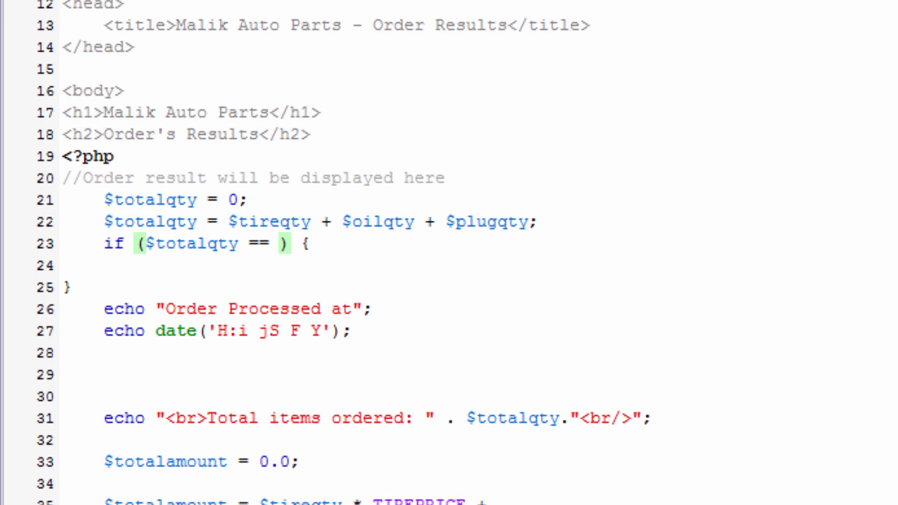
pyautogui.write('0')
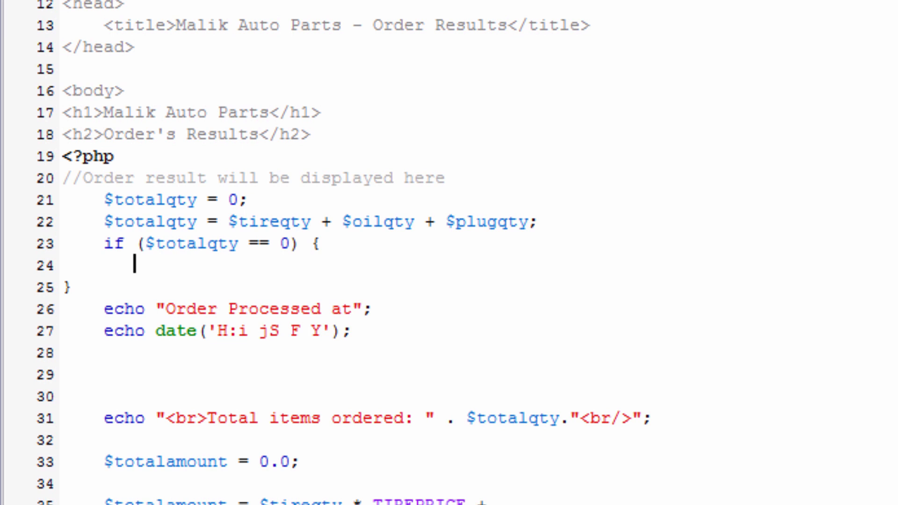
pyautogui.write("echo '")
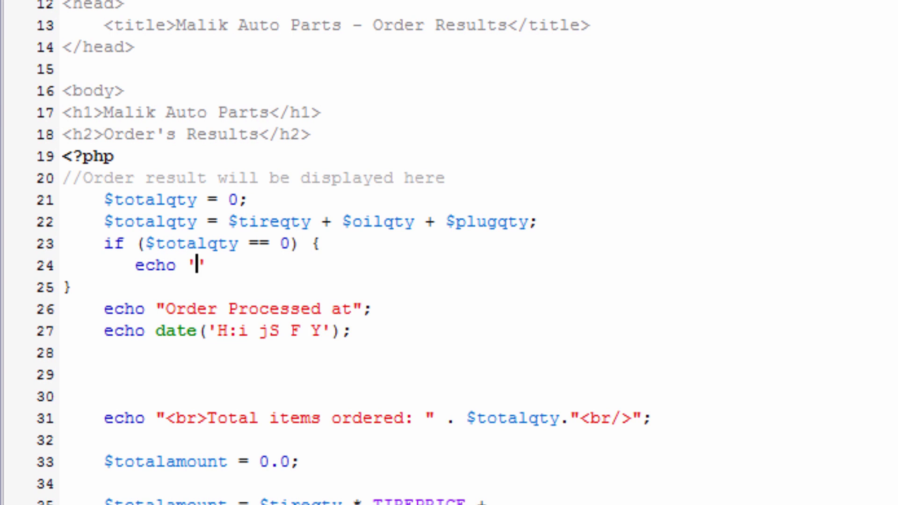
pyautogui.write('You did not order anything on previous page<br/>')
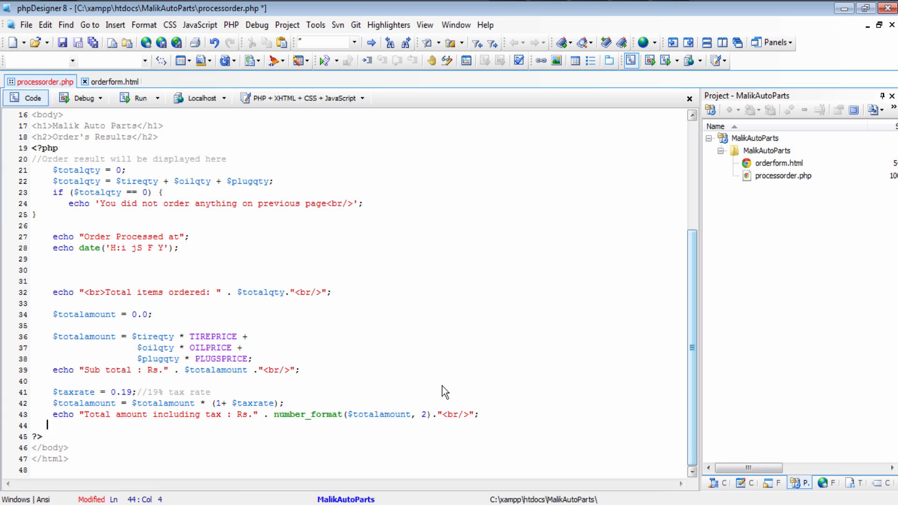
# Comment out the order-totals code with /* */, save, and return to orderform.html
pyautogui.write('*')
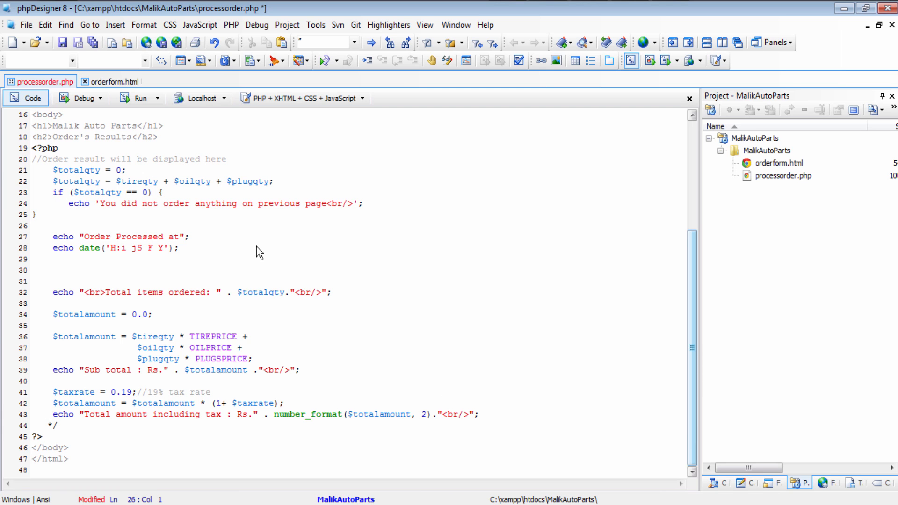
pyautogui.write('/')
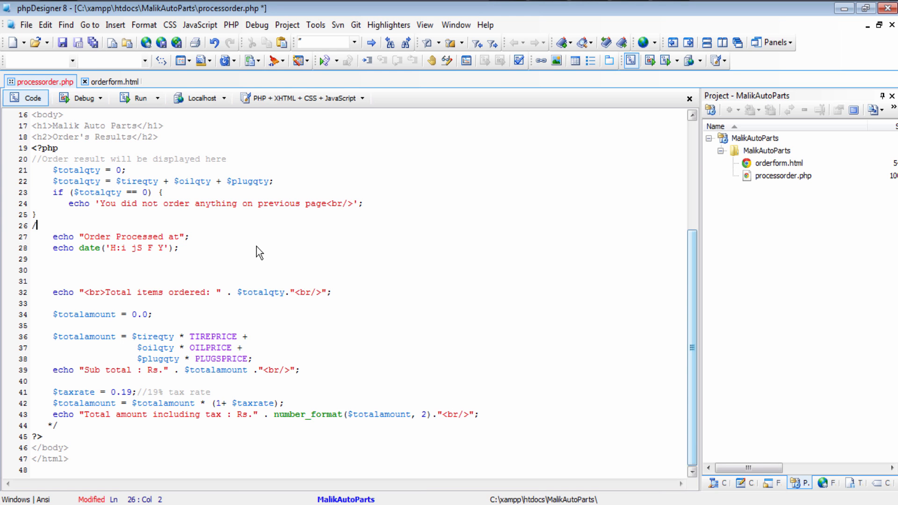
pyautogui.write('*')
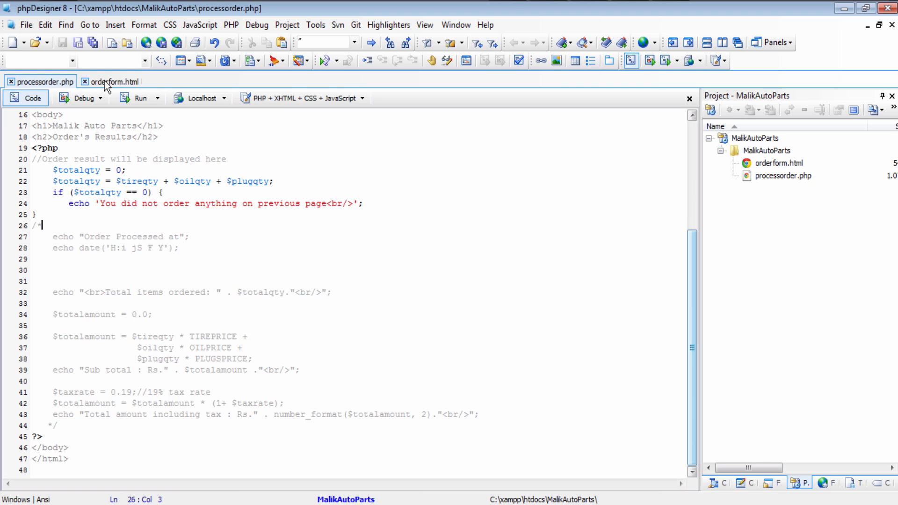
pyautogui.click(113, 81)
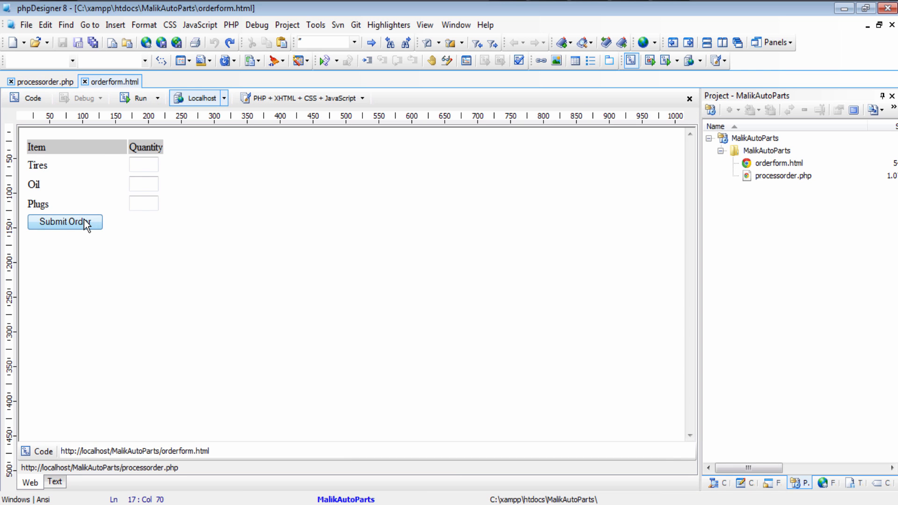
# Submit the order form with all quantities empty to test the zero check
pyautogui.click(64, 222)
pyautogui.write("echo '<")
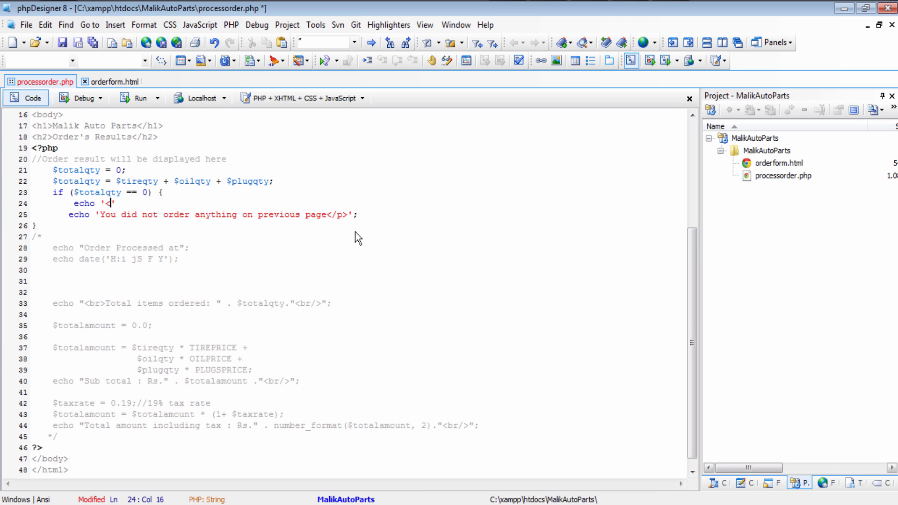
# Wrap the no-order message in a red p style tag, save, and view processorder.php
pyautogui.write('p style = "color:red">')
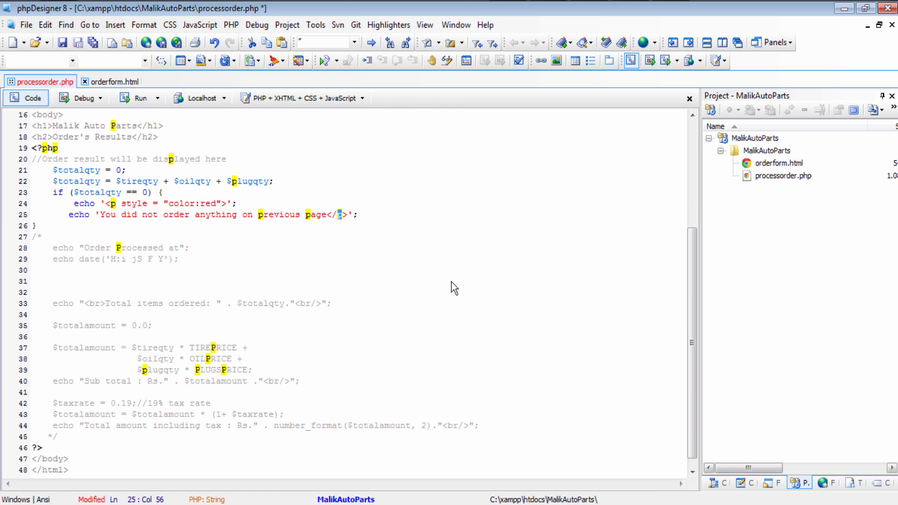
pyautogui.press('ctrl+s')
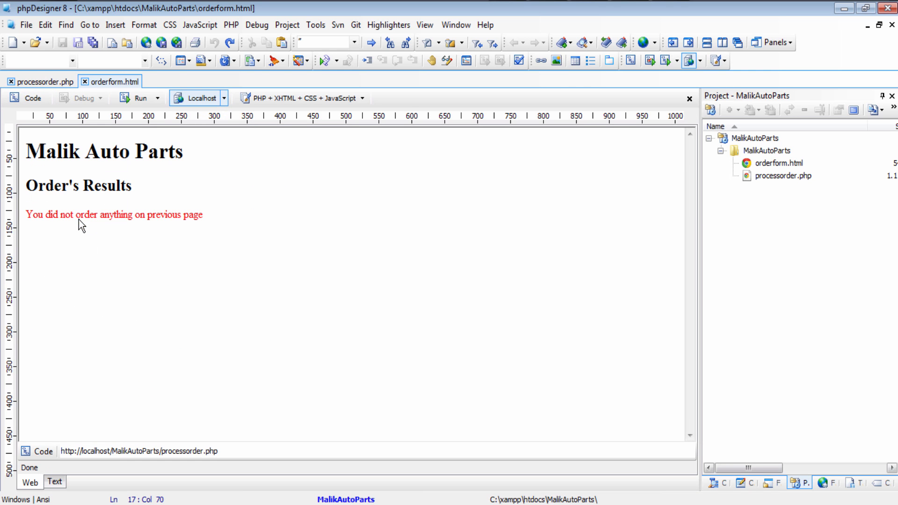
pyautogui.click(44, 82)
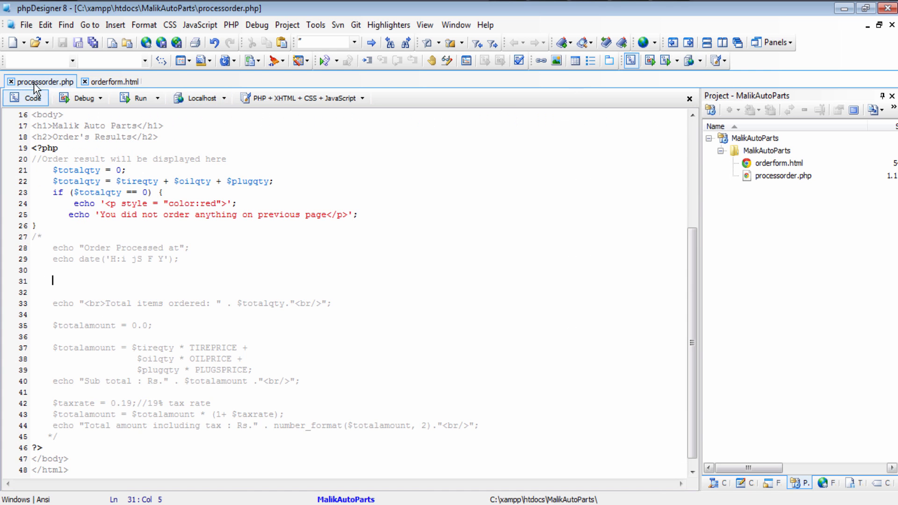
pyautogui.moveTo(164, 250)
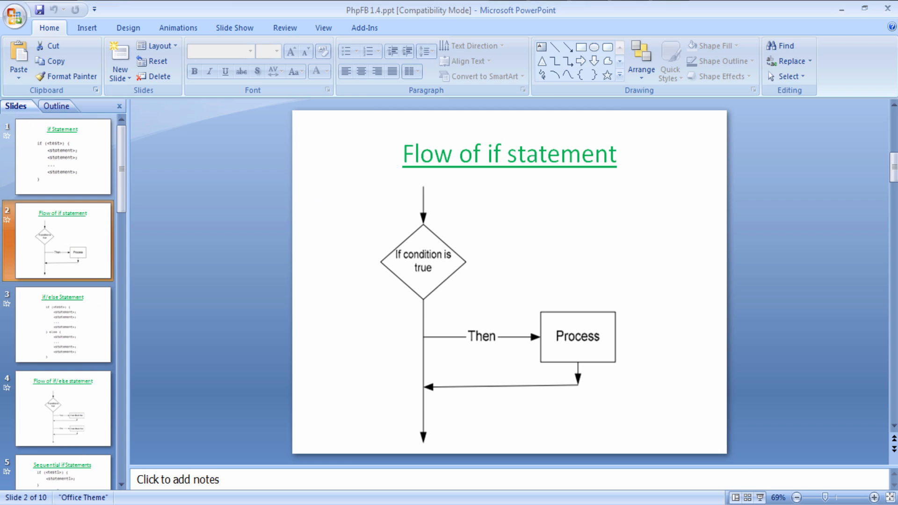
# Outline both code blocks on the if/else syntax slide, then show the if/else flowchart slide
pyautogui.click(64, 325)
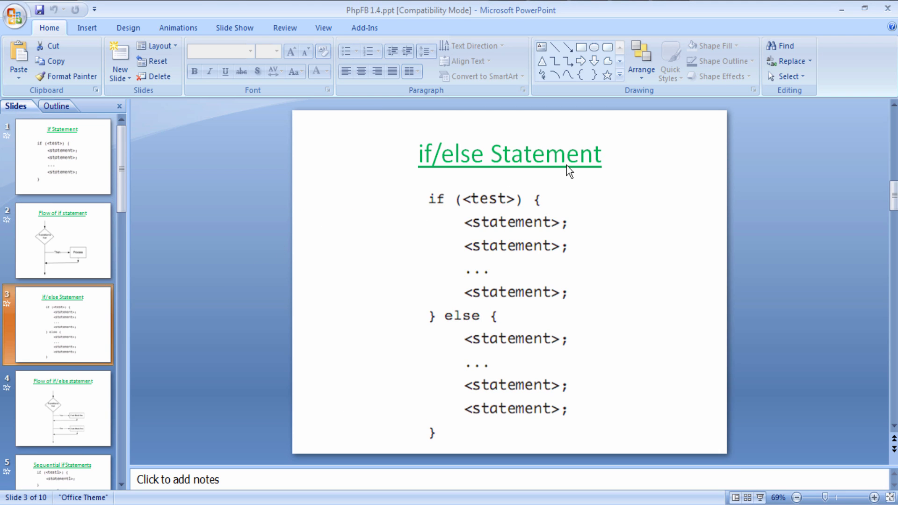
pyautogui.moveTo(474, 191)
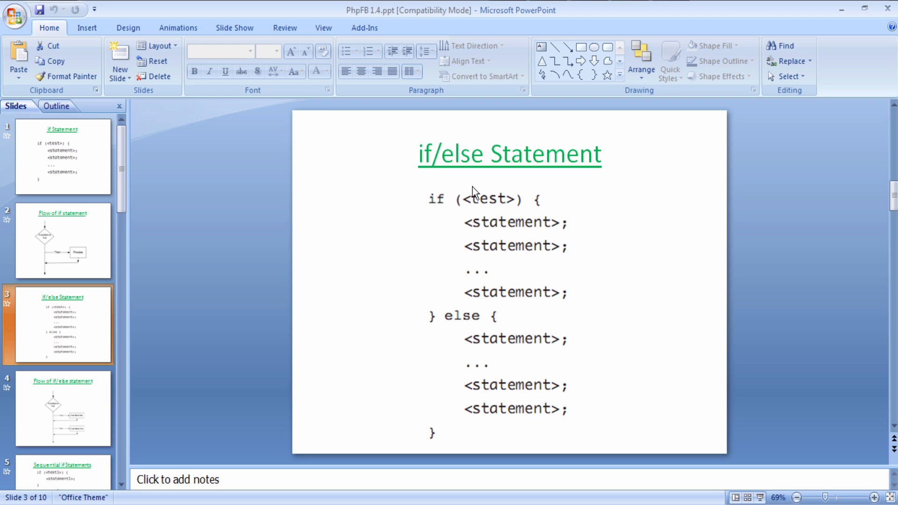
pyautogui.moveTo(469, 222)
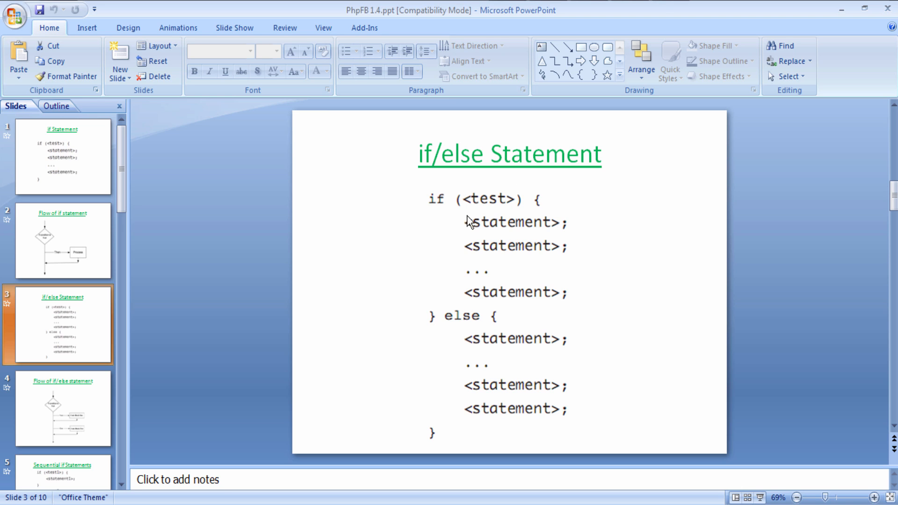
pyautogui.moveTo(466, 220); pyautogui.dragTo(630, 309)
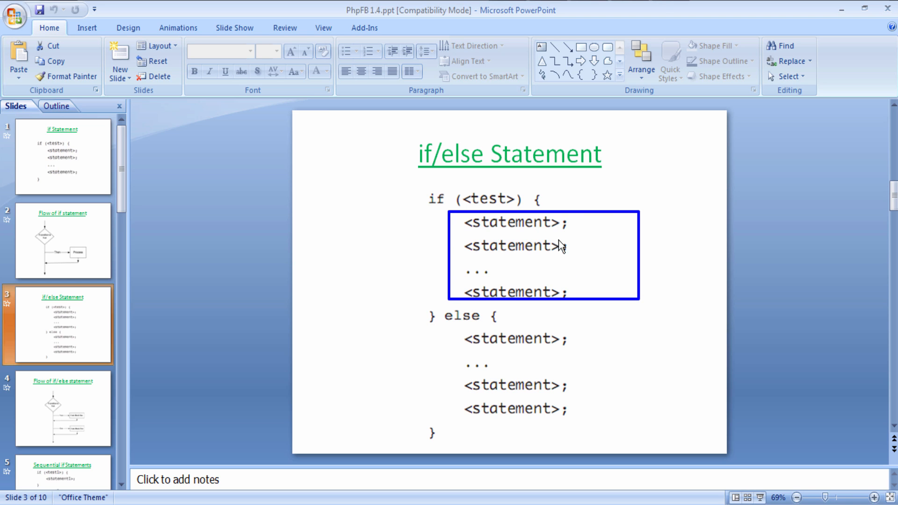
pyautogui.moveTo(484, 345)
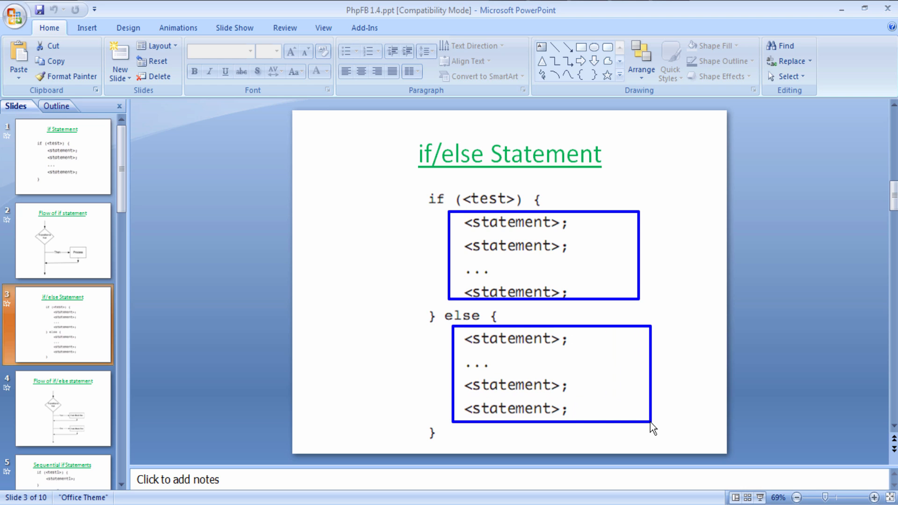
pyautogui.moveTo(533, 377)
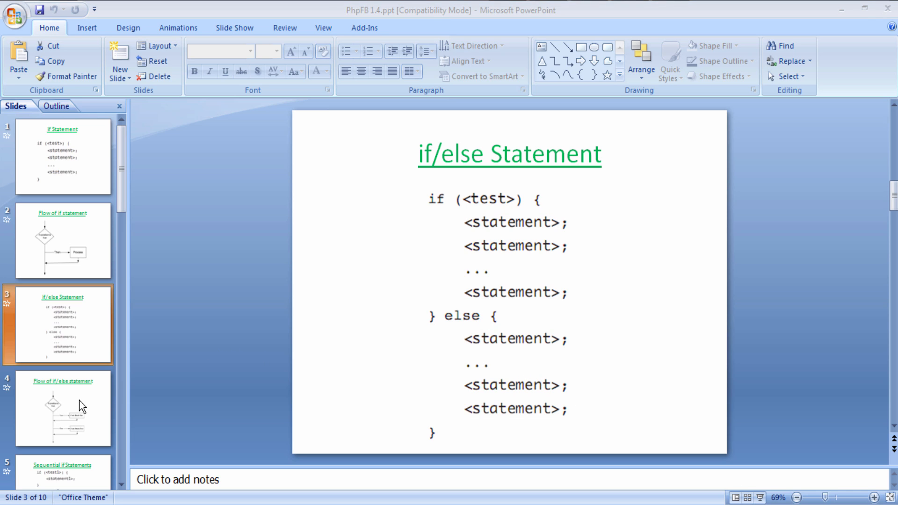
pyautogui.click(64, 408)
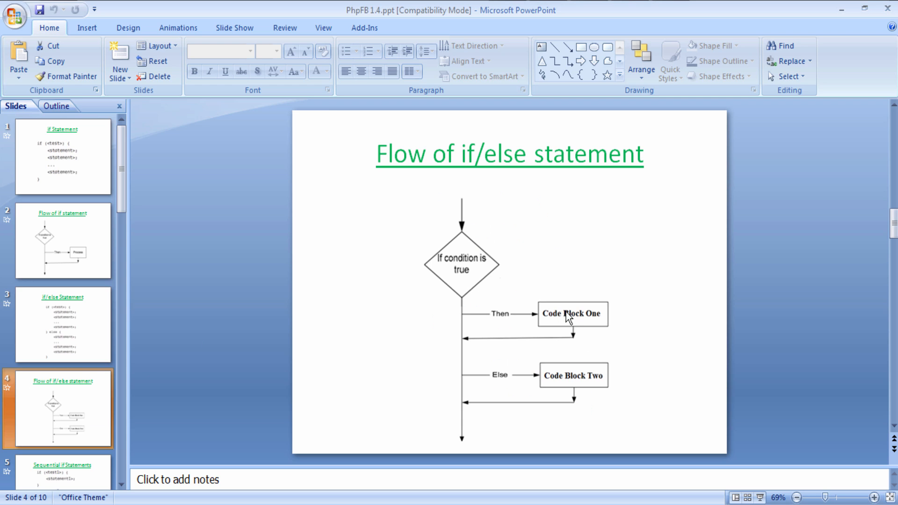
pyautogui.moveTo(618, 322)
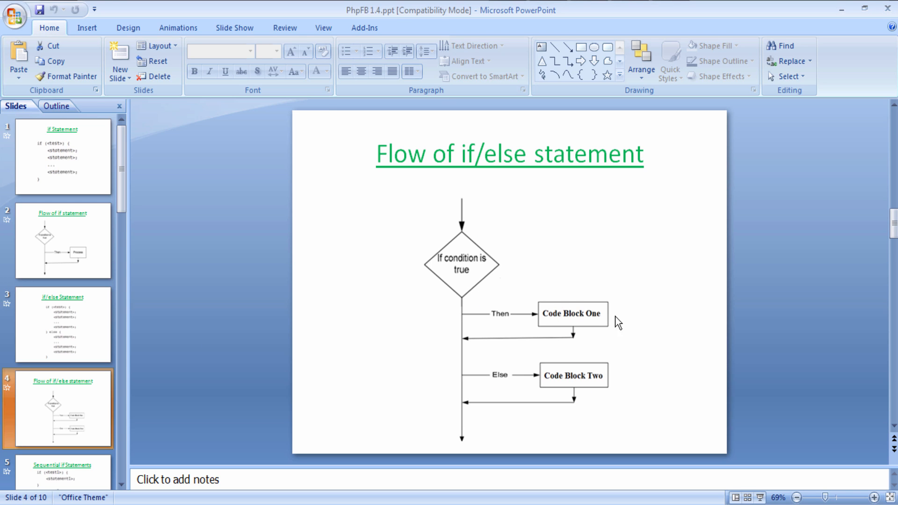
pyautogui.moveTo(501, 299)
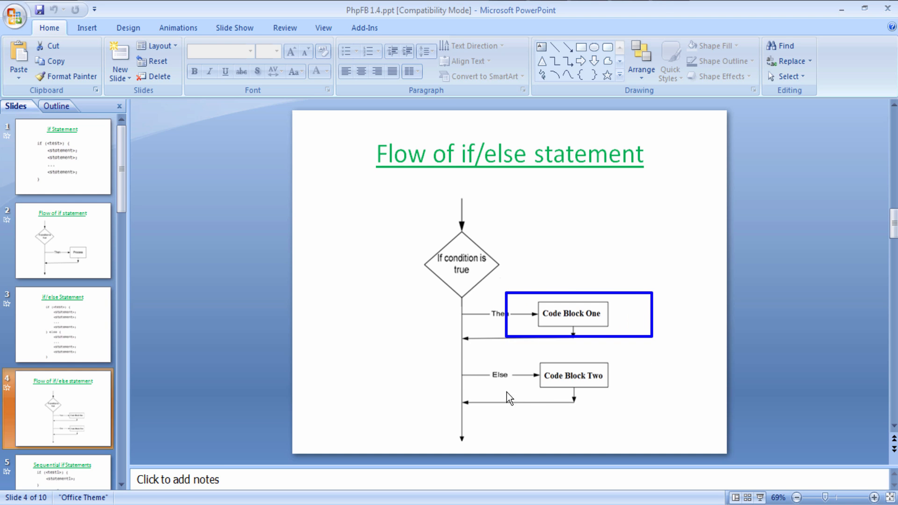
pyautogui.moveTo(509, 366)
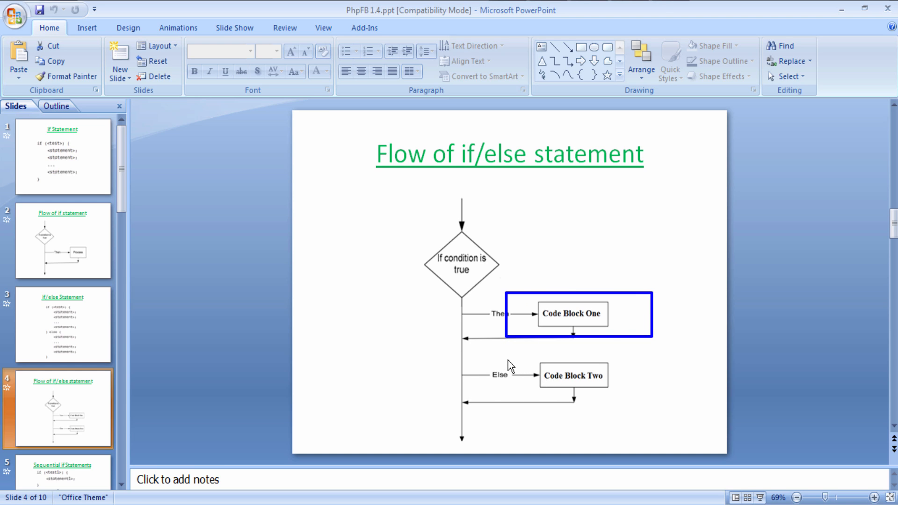
pyautogui.click(573, 375)
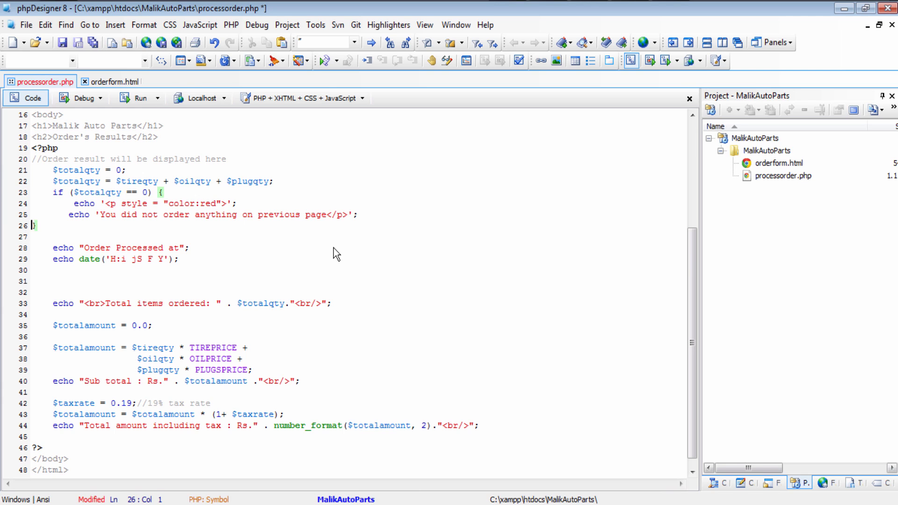
# Put the order-totals code inside an else { } block and save processorder.php
pyautogui.write('else')
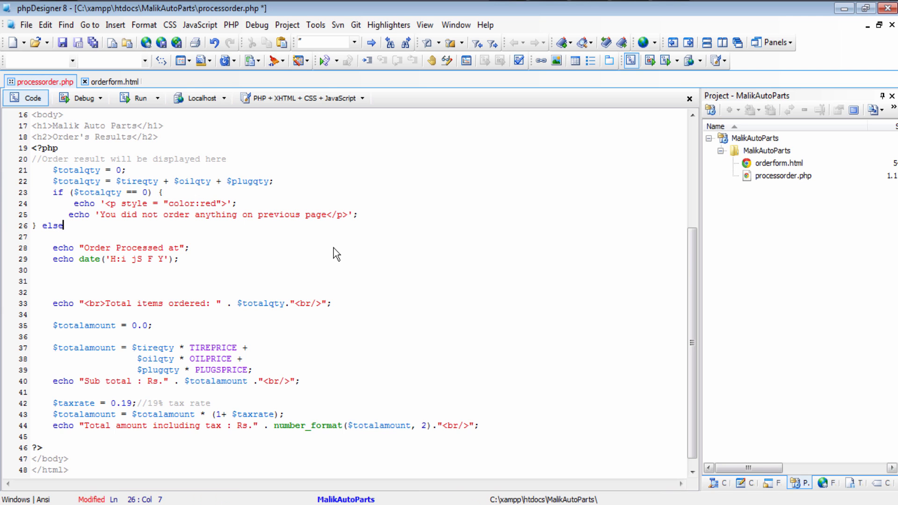
pyautogui.write('{}')
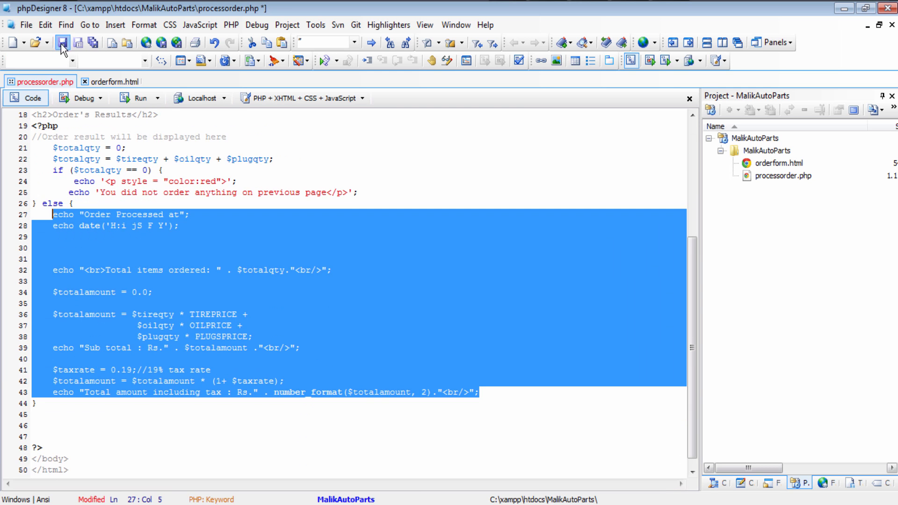
pyautogui.click(62, 43)
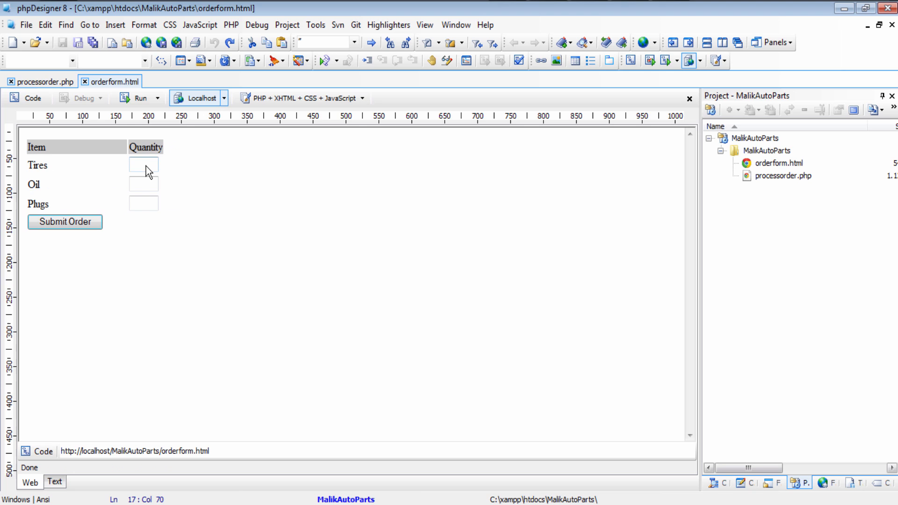
# Order 10 tires, giving 10 items, Rs.1000 subtotal and Rs.1,190.00 total
pyautogui.write('10')
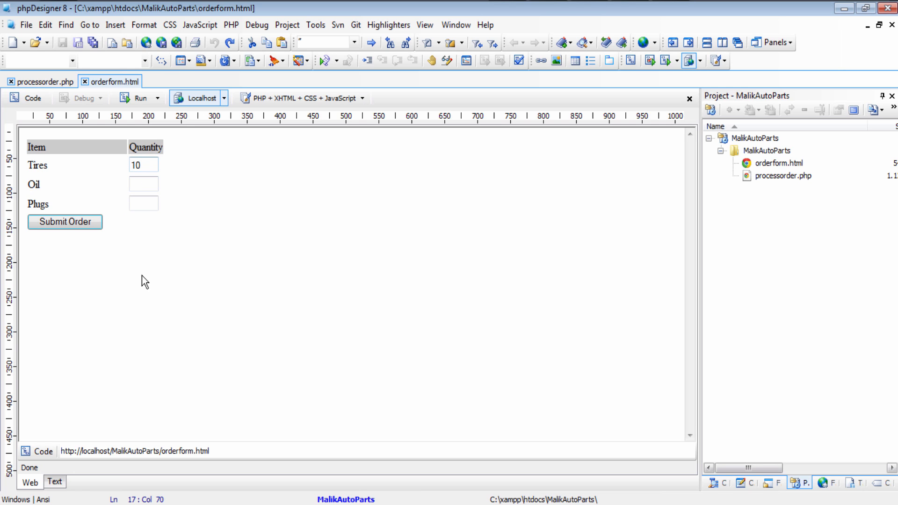
pyautogui.click(64, 222)
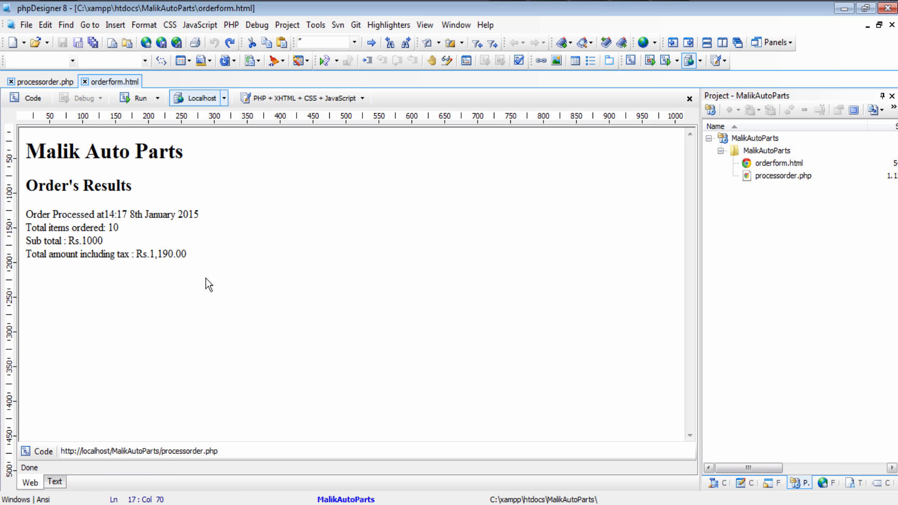
pyautogui.moveTo(244, 274)
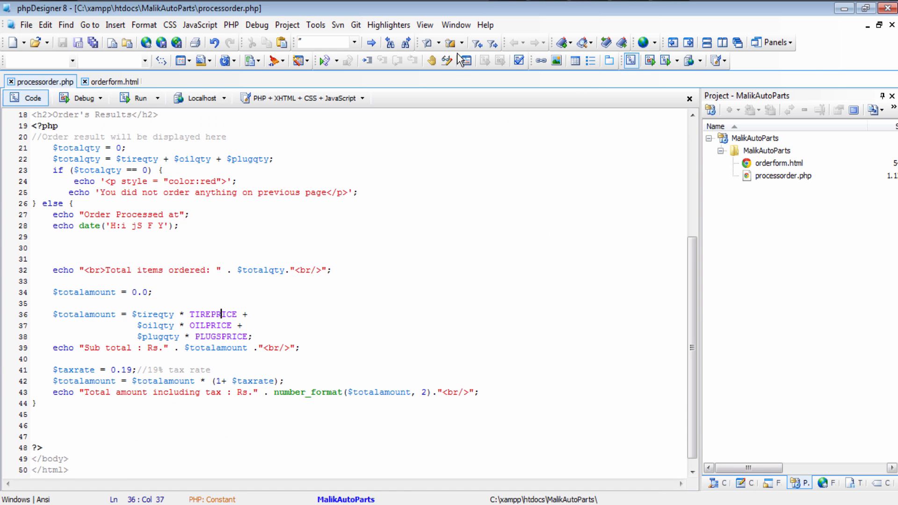
pyautogui.moveTo(490, 239)
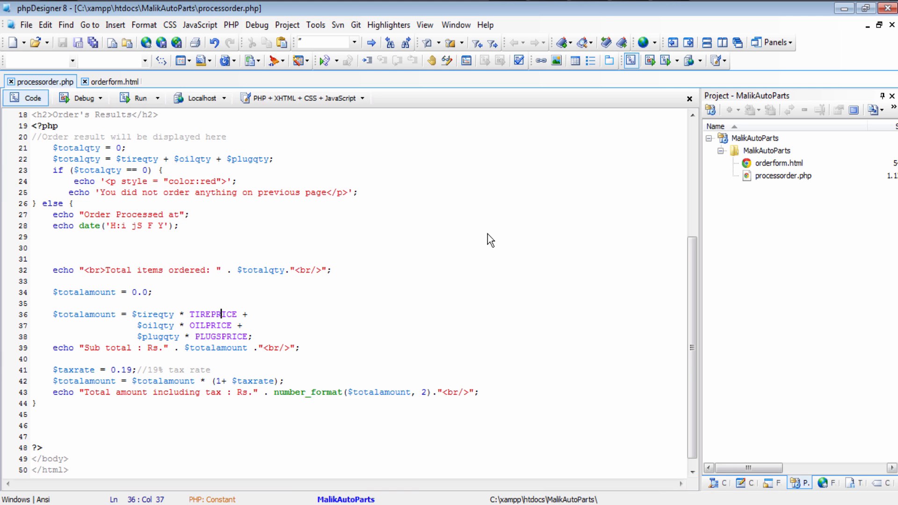
pyautogui.moveTo(543, 197)
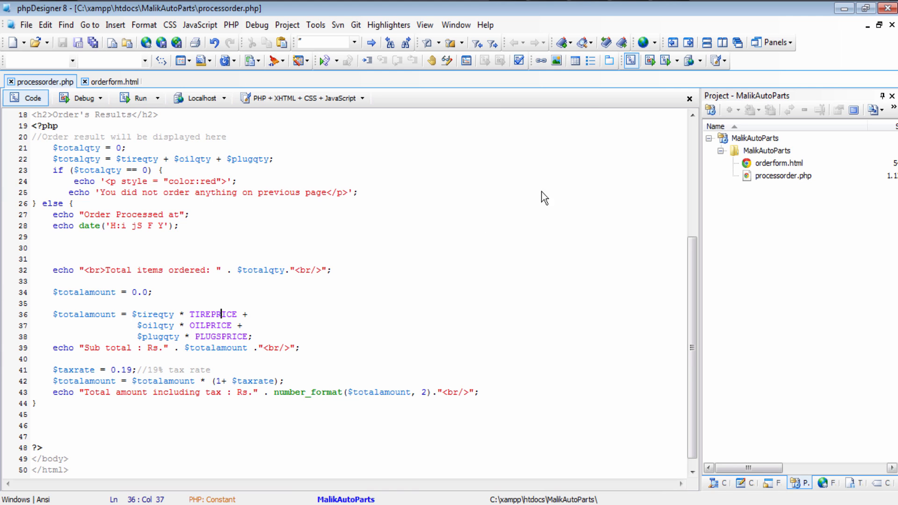
pyautogui.moveTo(281, 288)
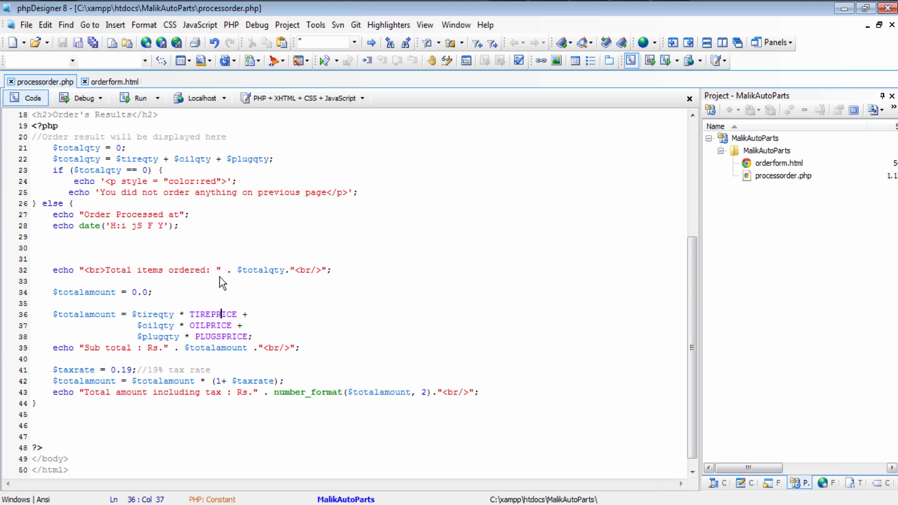
pyautogui.moveTo(550, 242)
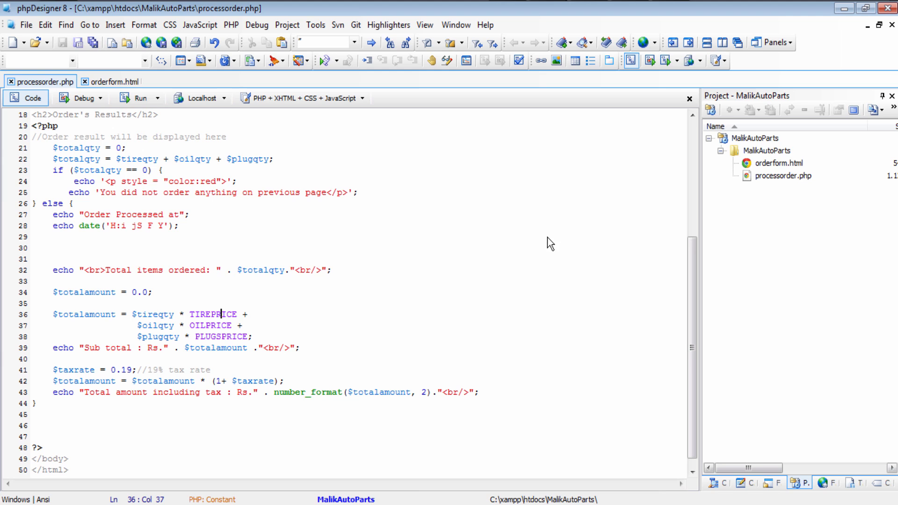
pyautogui.moveTo(606, 254)
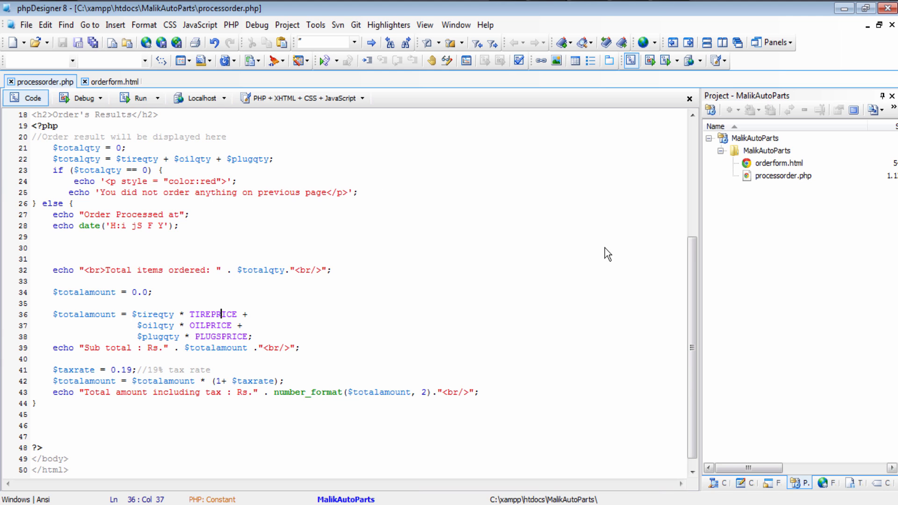
pyautogui.moveTo(384, 298)
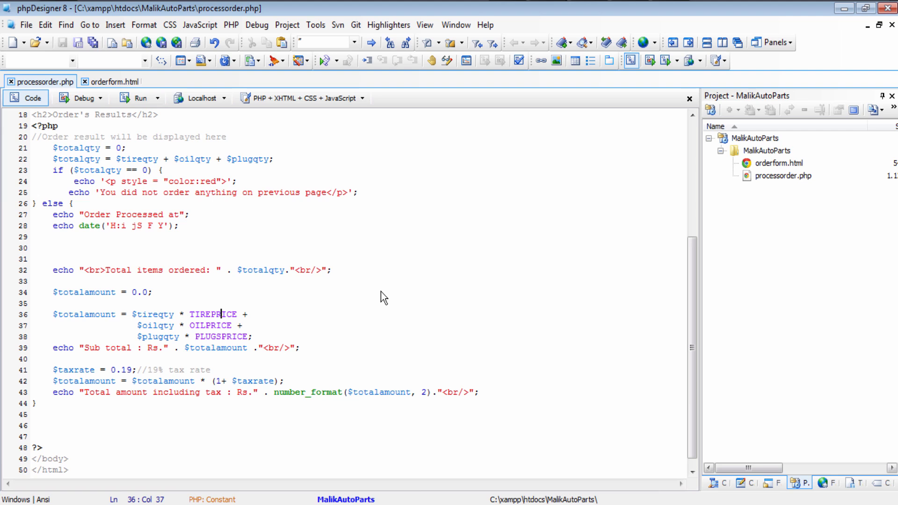